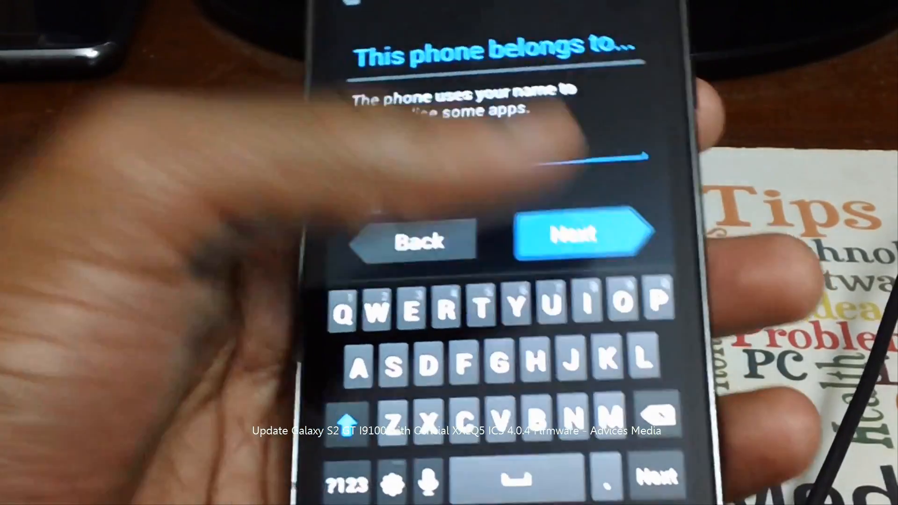
# Skip the owner name screen to complete setup and reach the home screen
pyautogui.click(582, 236)
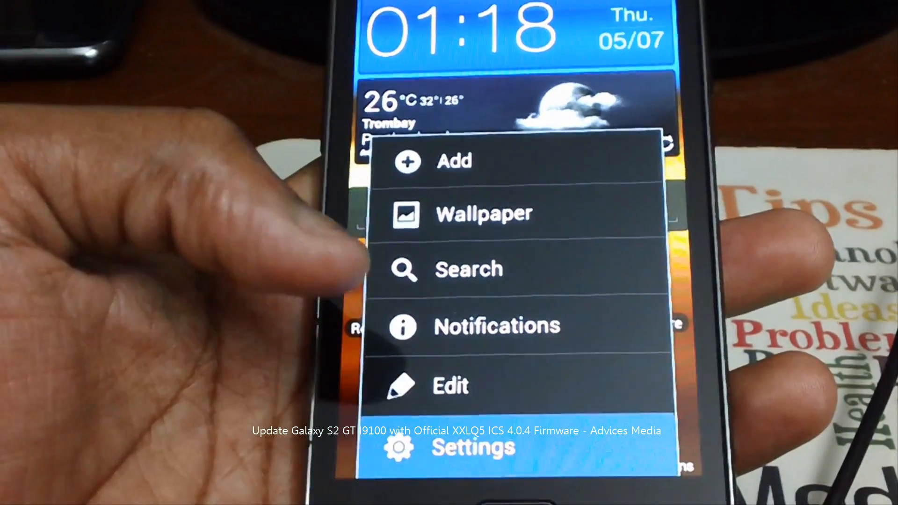
# Open About phone in Settings to show Android 4.0.4 and baseband I9100XXLQ5
pyautogui.click(472, 447)
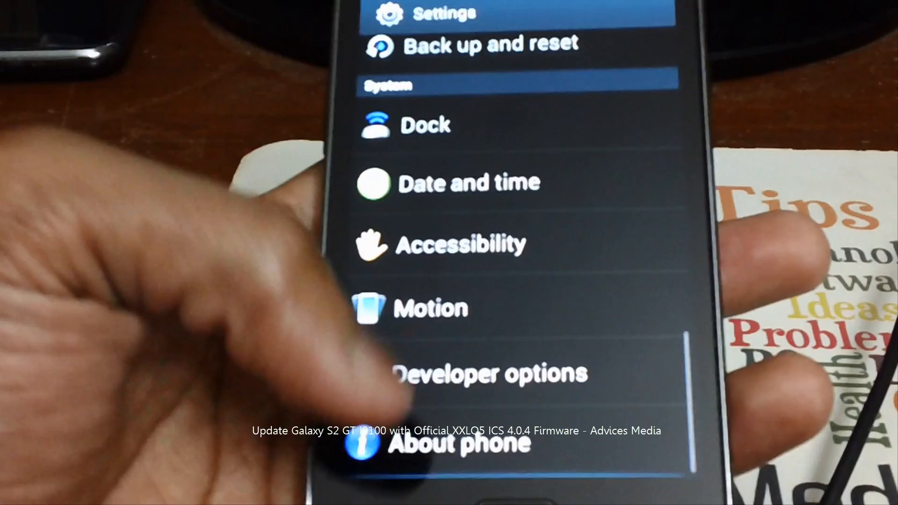
pyautogui.click(464, 444)
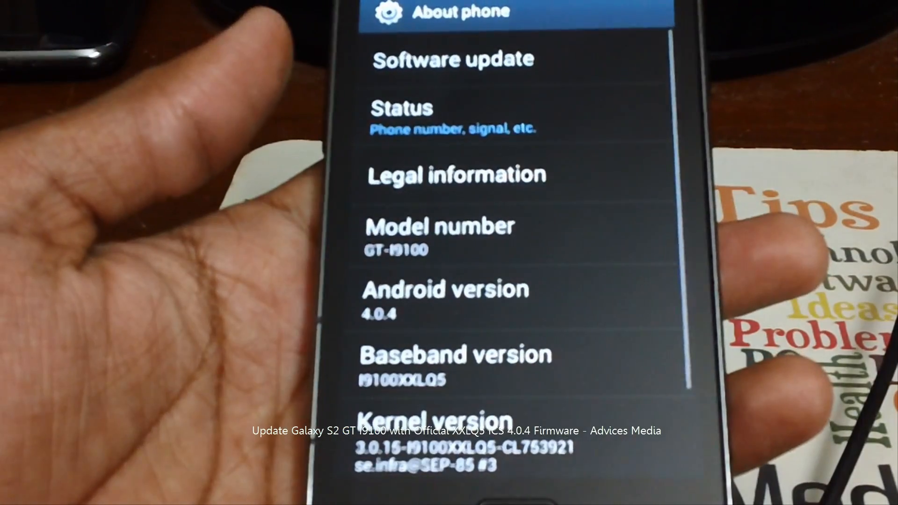